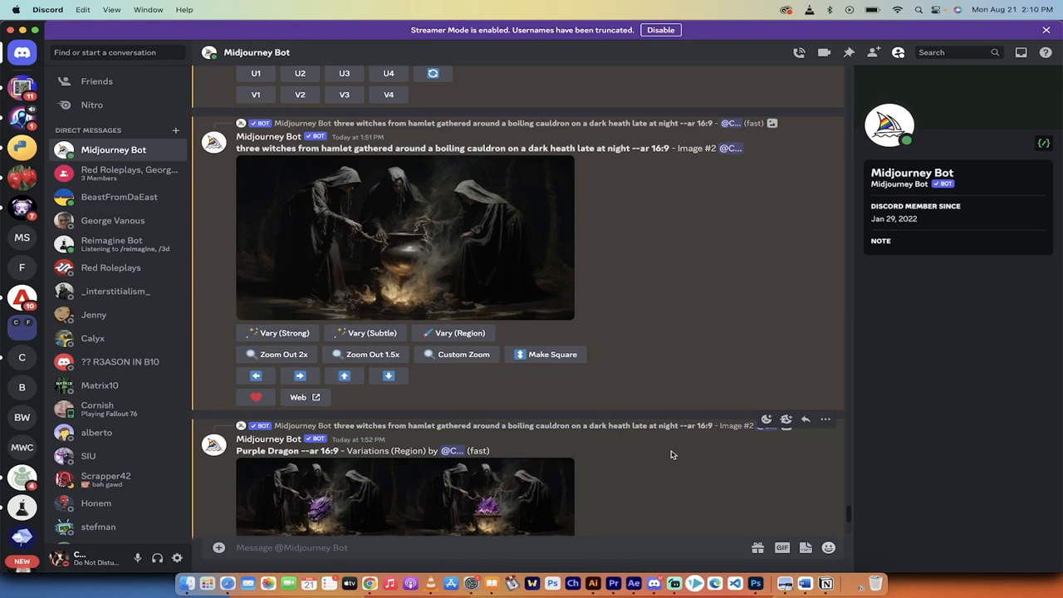
Step: Generate a Midjourney grid with the prompt 'bulldog reading a book wearing a crown --ar 16:9'
left_click(404, 235)
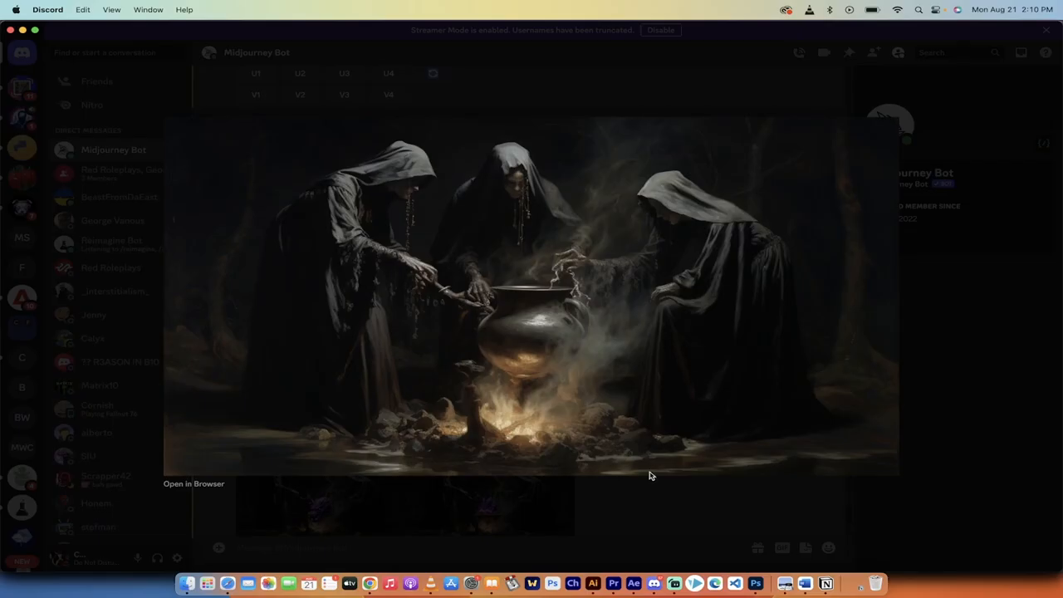
mouse_move(615, 512)
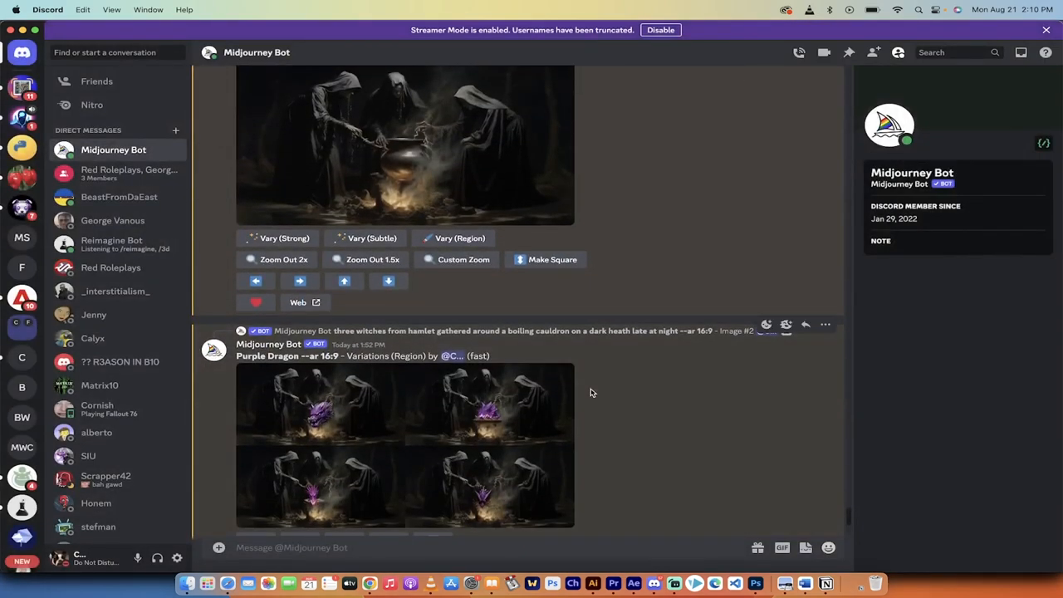
scroll("down", 3)
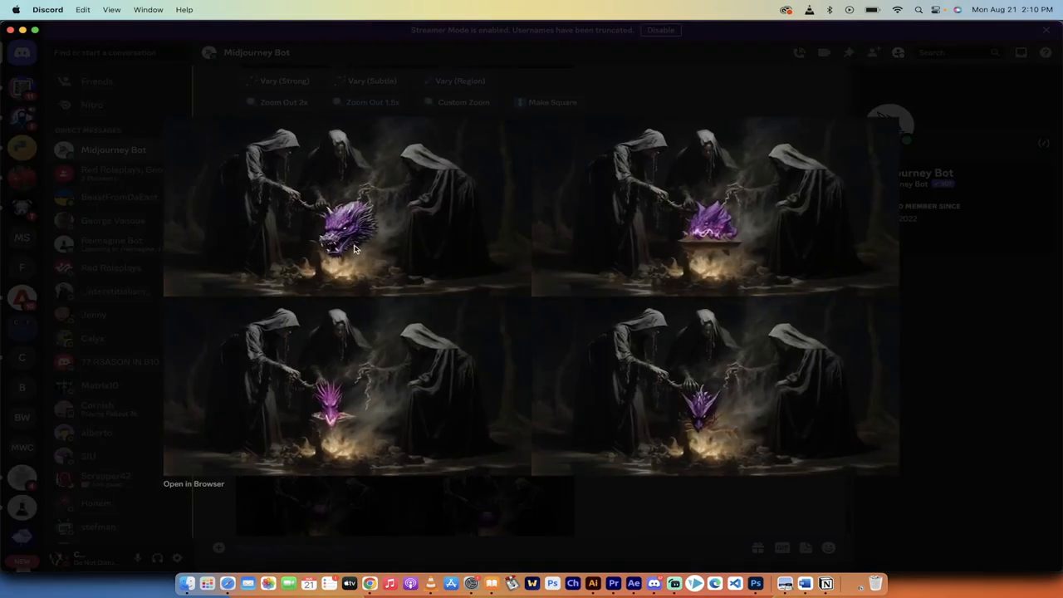
mouse_move(446, 536)
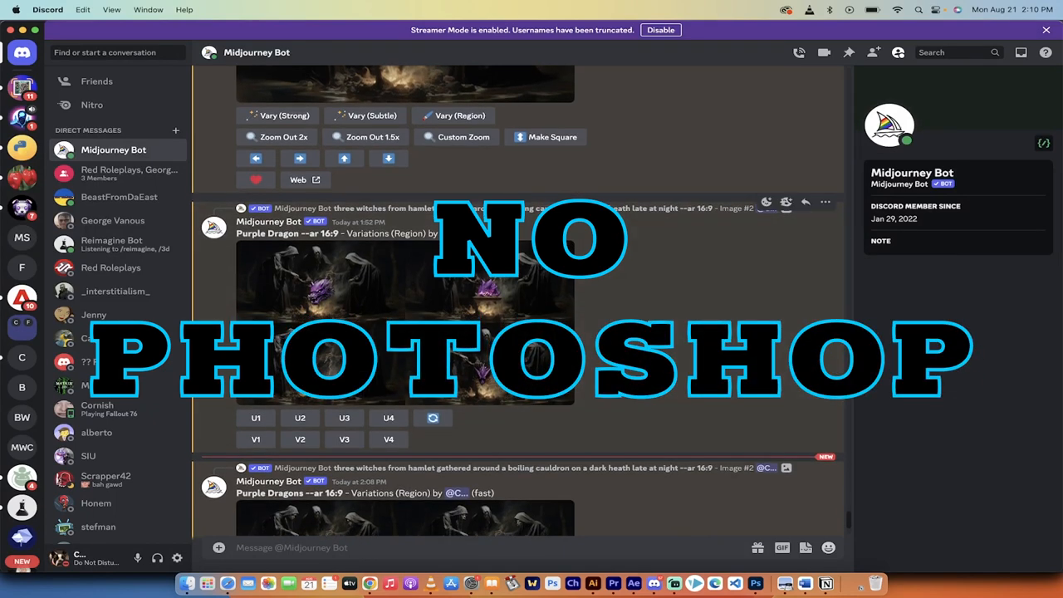
scroll("down", 3)
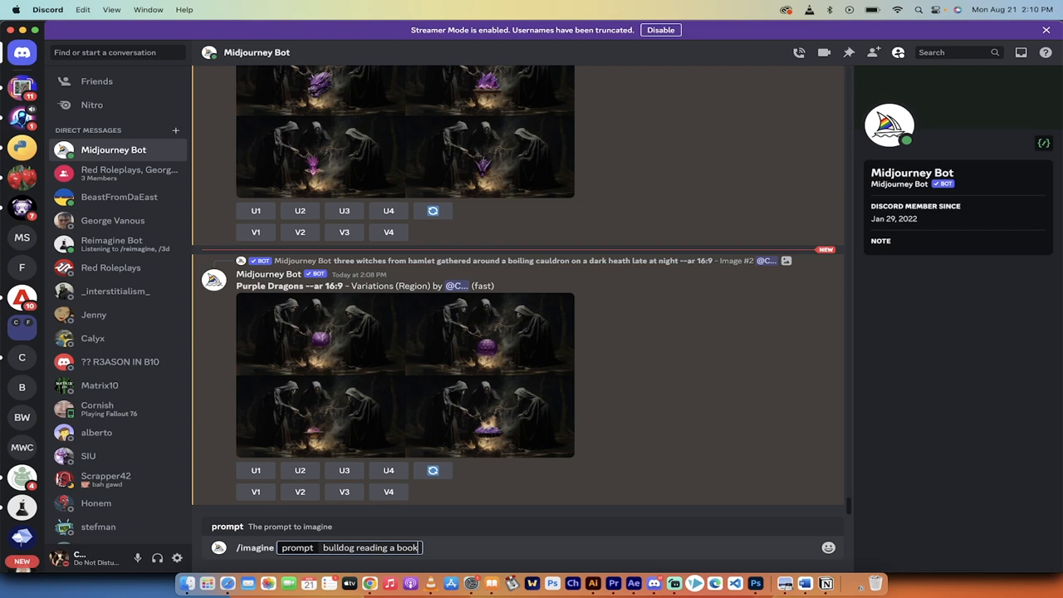
type("wearing a c")
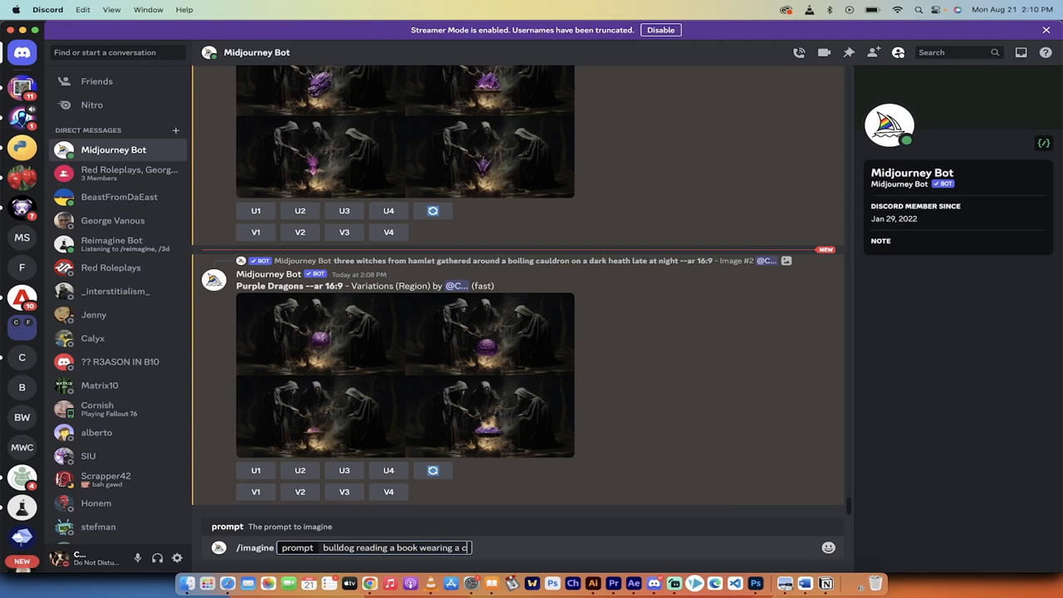
key("Enter")
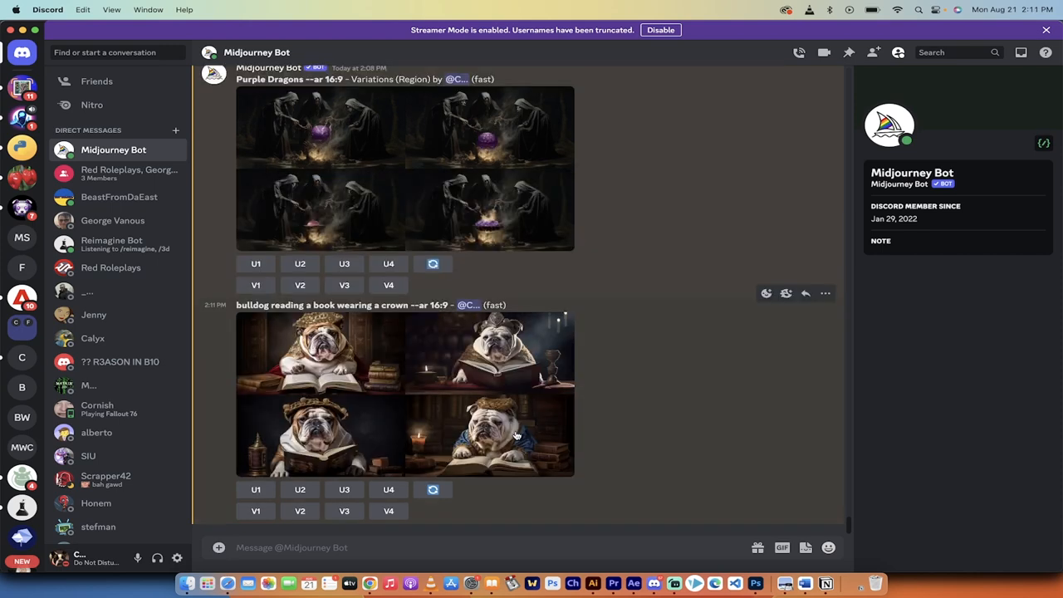
left_click(488, 395)
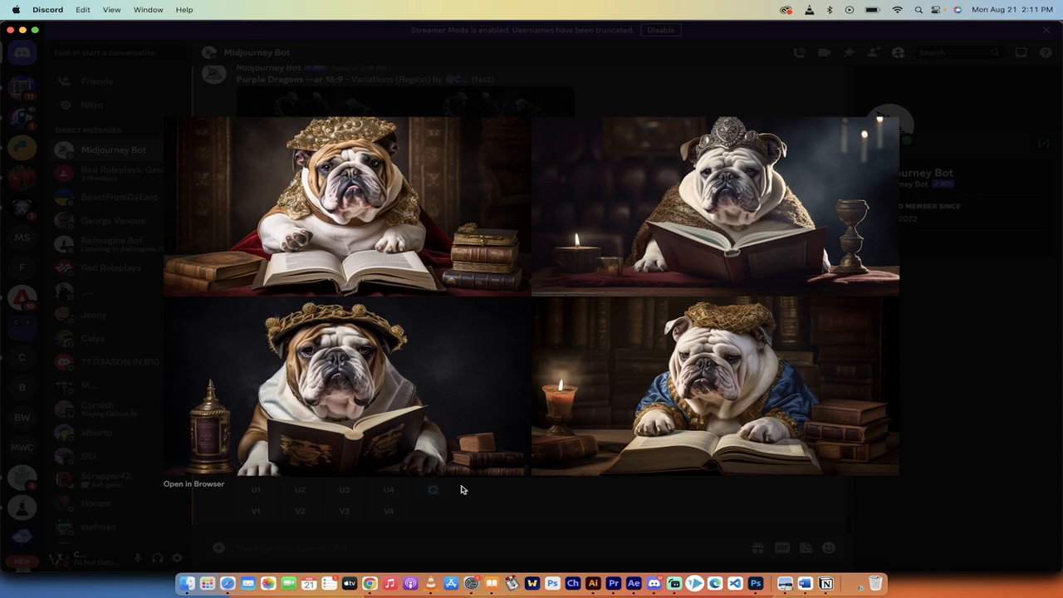
mouse_move(469, 538)
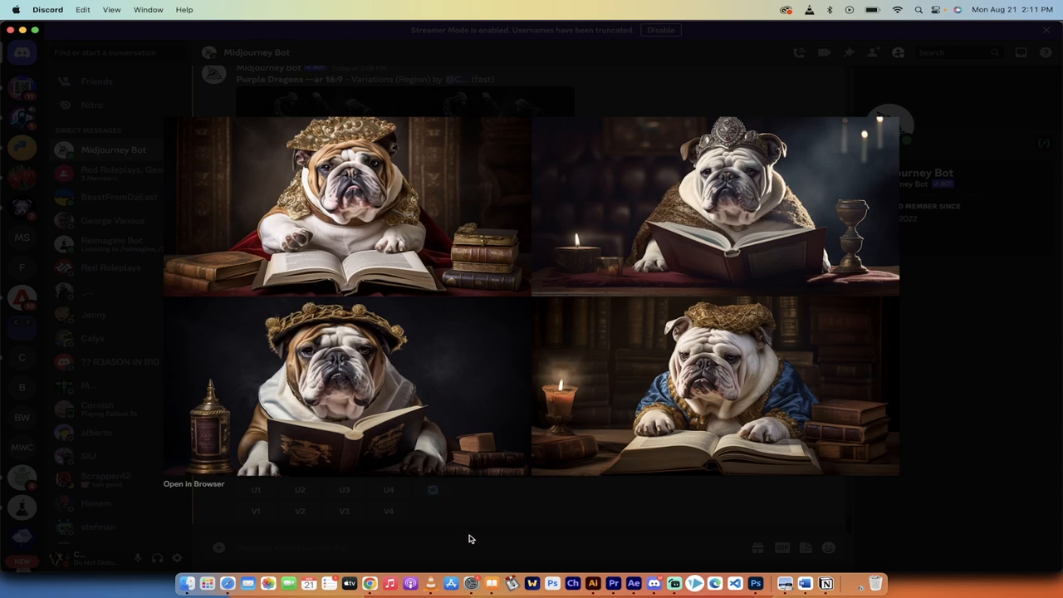
mouse_move(433, 368)
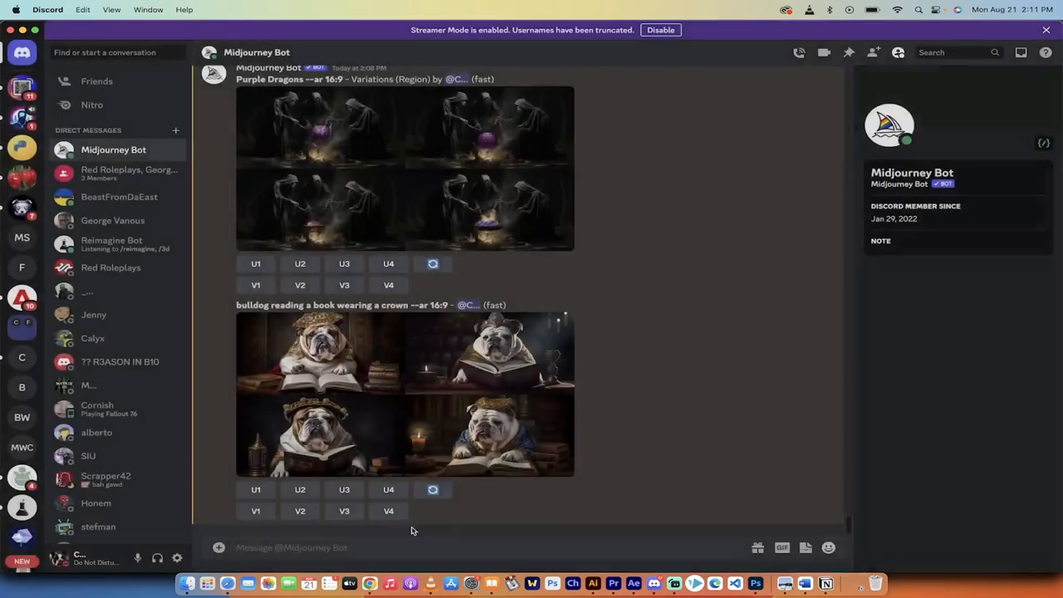
Step: Upscale image #2, the jewelled-crown bulldog, with U2
left_click(300, 489)
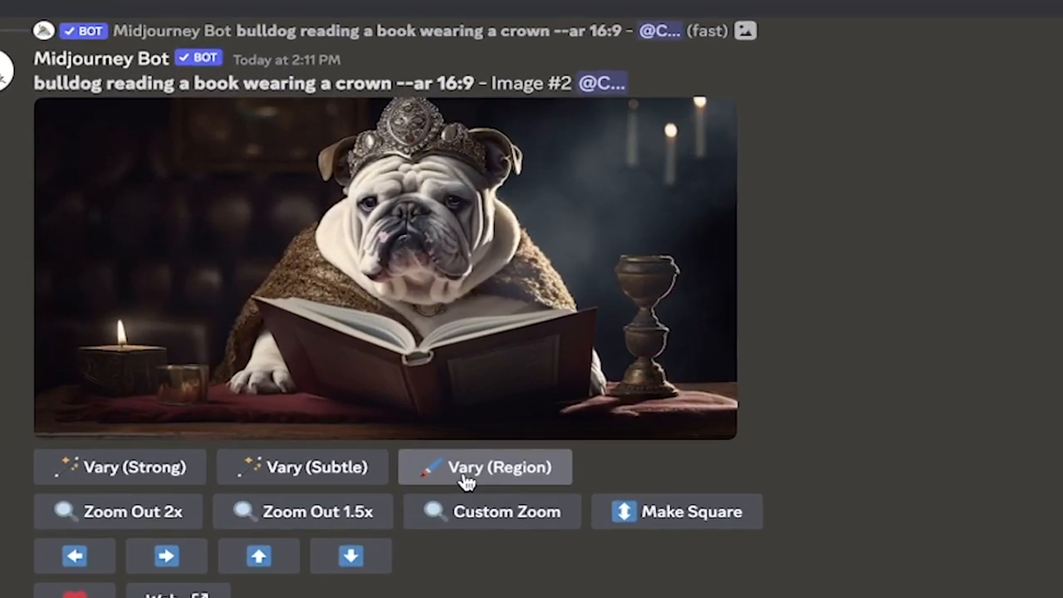
Step: Open the Vary (Region) editor on the upscaled crowned bulldog
left_click(485, 466)
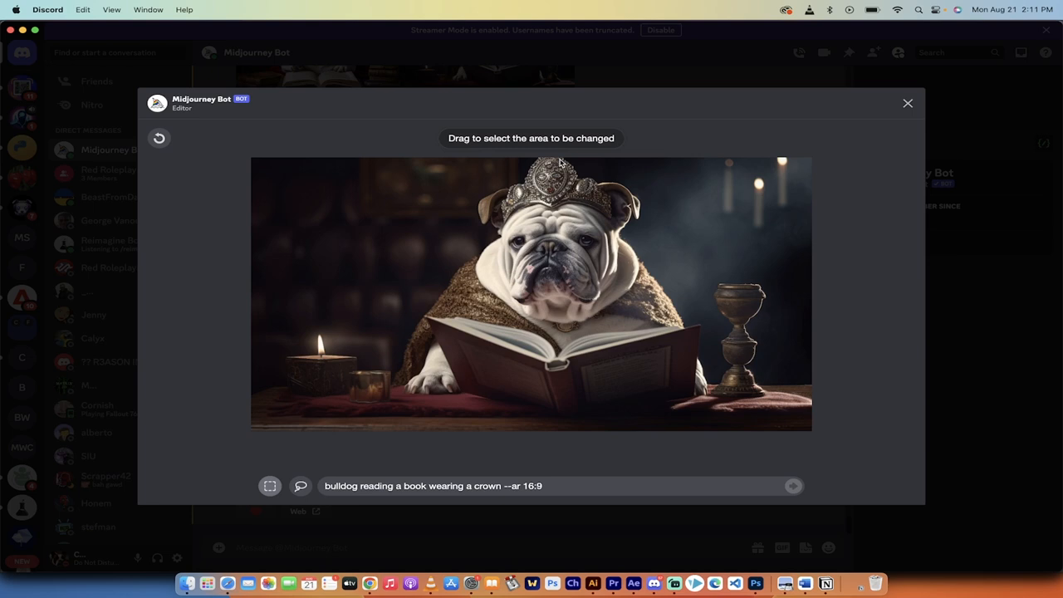
mouse_move(547, 175)
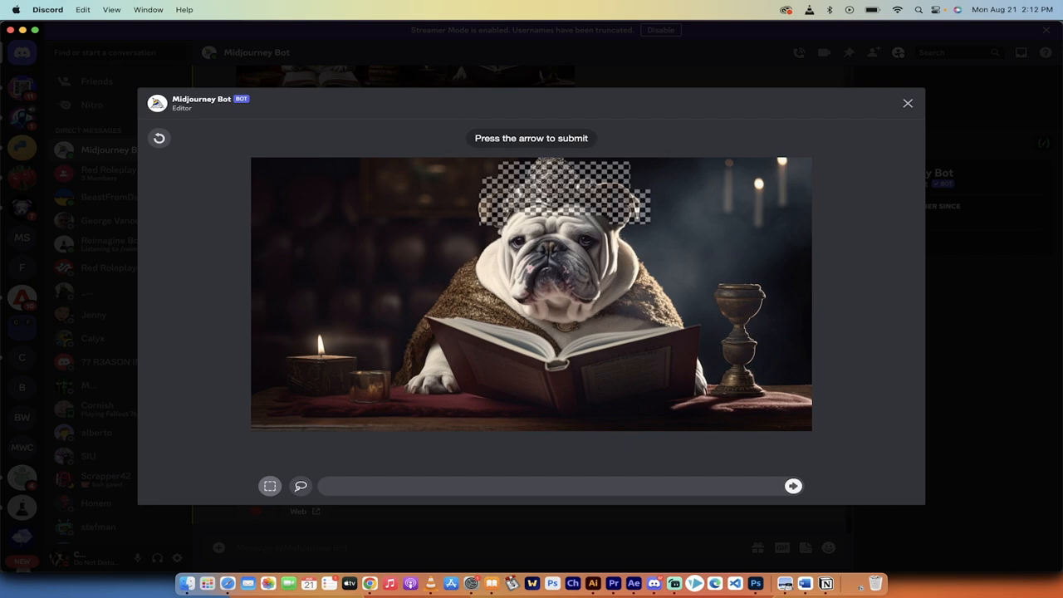
Step: Enter 'purple crown of flowers' as the region editor prompt
type("purple crown of flowers")
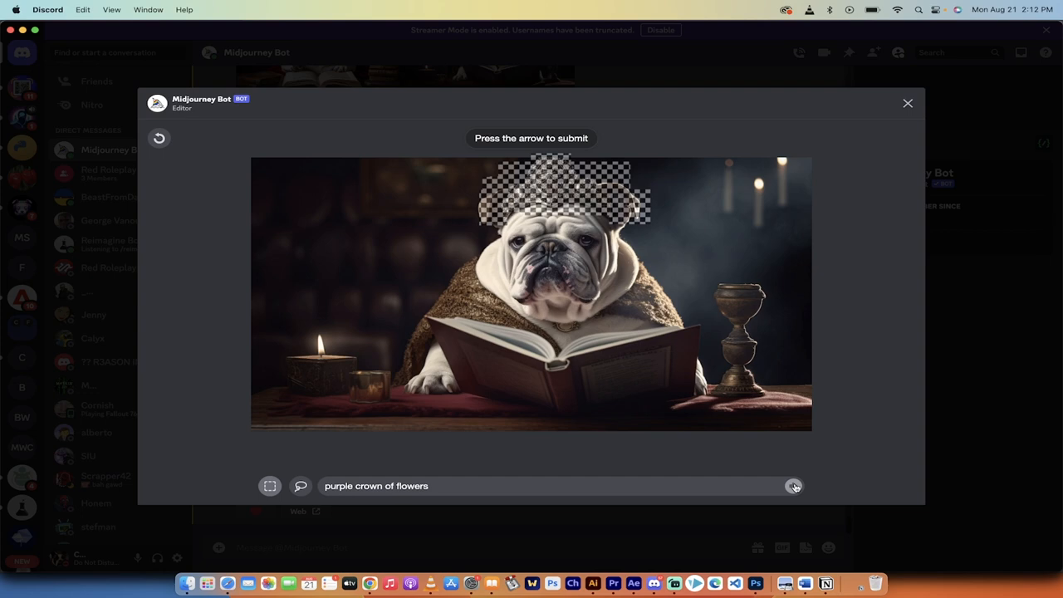
mouse_move(576, 472)
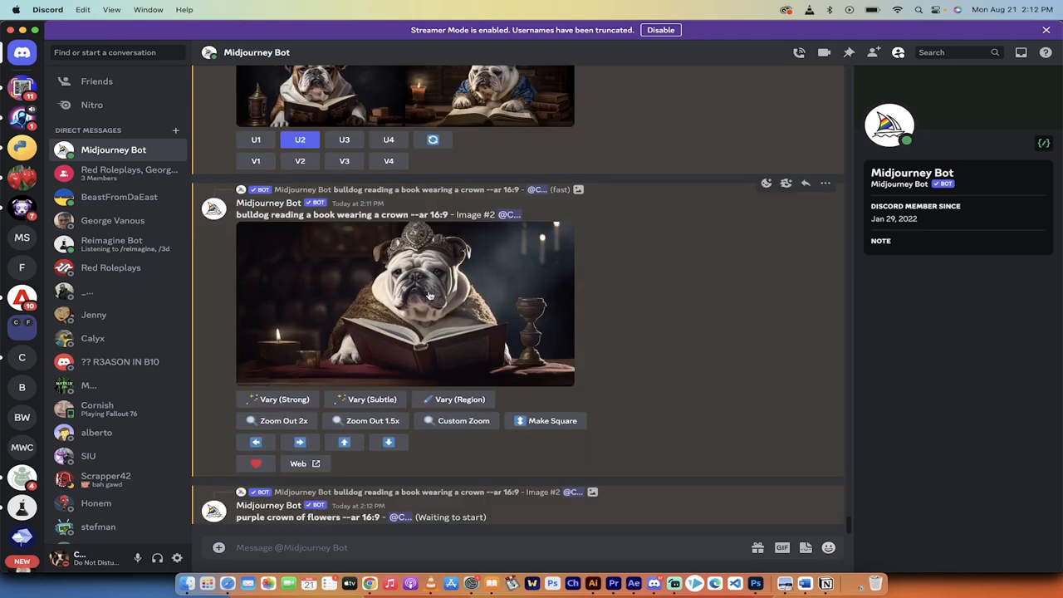
mouse_move(413, 324)
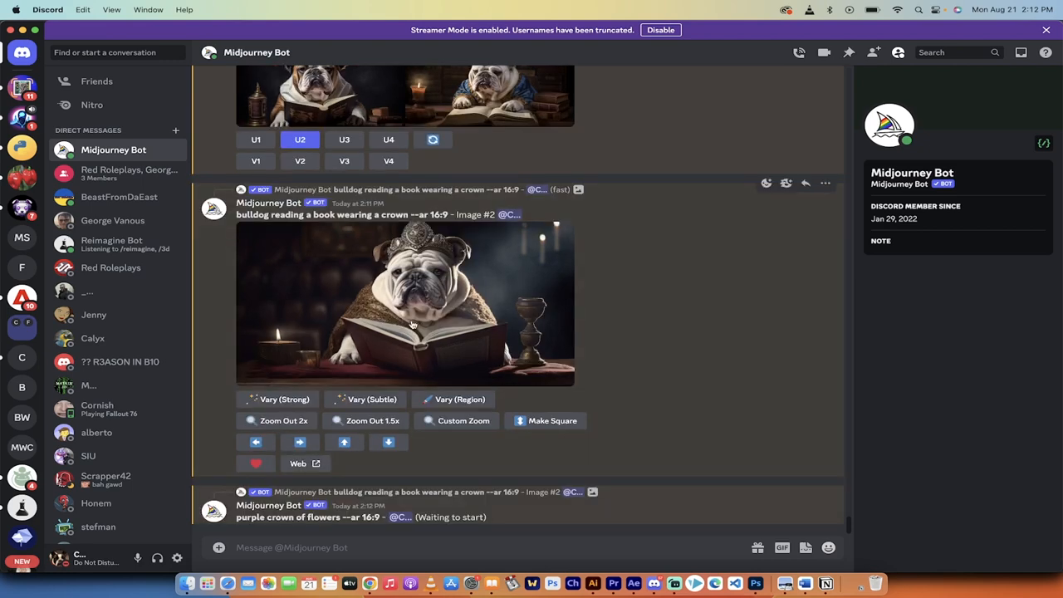
mouse_move(684, 413)
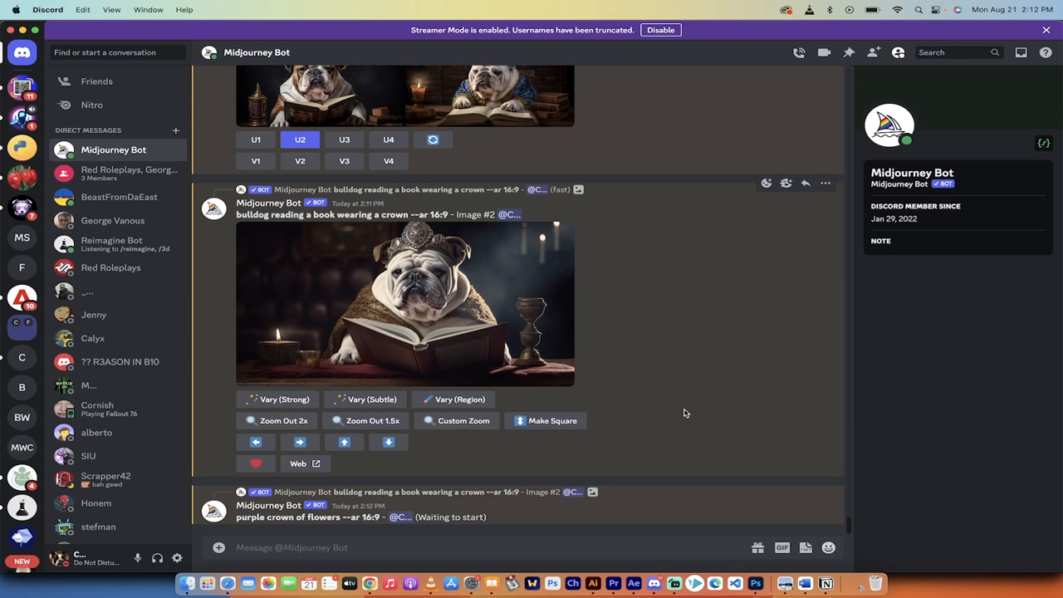
Step: Enlarge the finished grid of four bulldogs wearing purple flower crowns
left_click(405, 303)
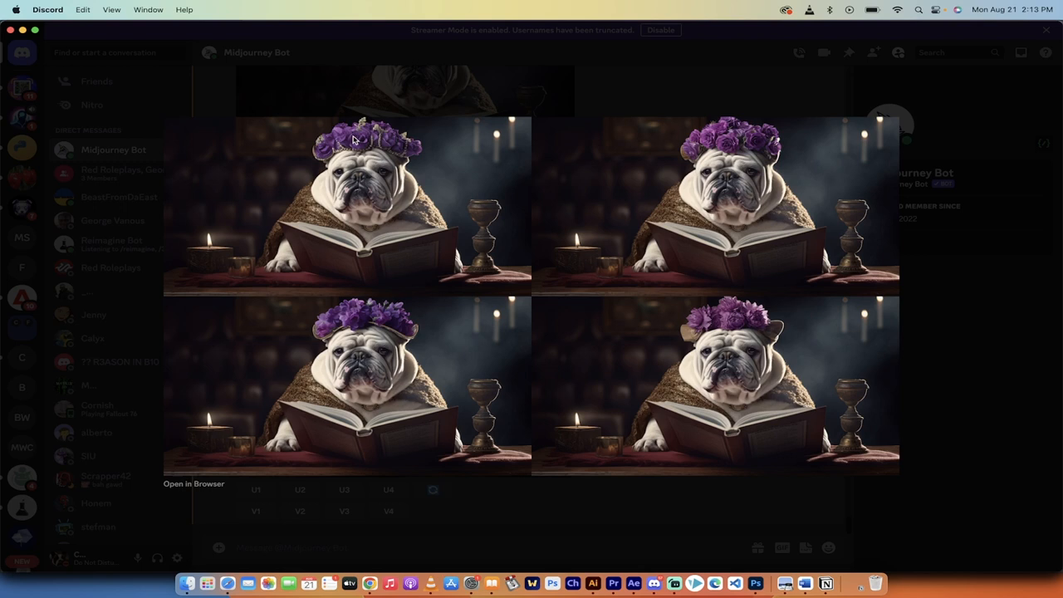
mouse_move(728, 309)
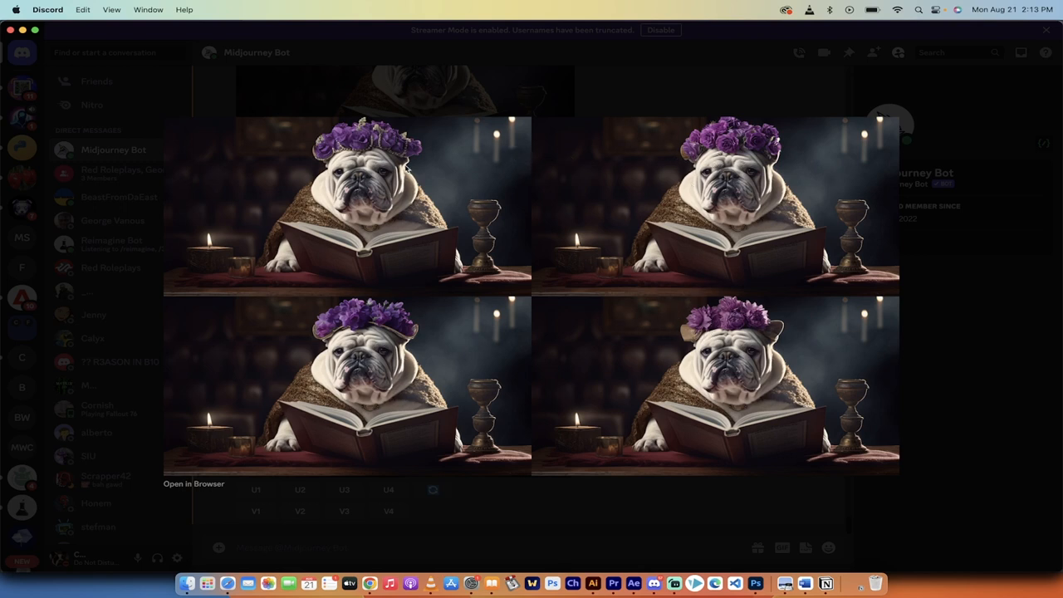
mouse_move(372, 145)
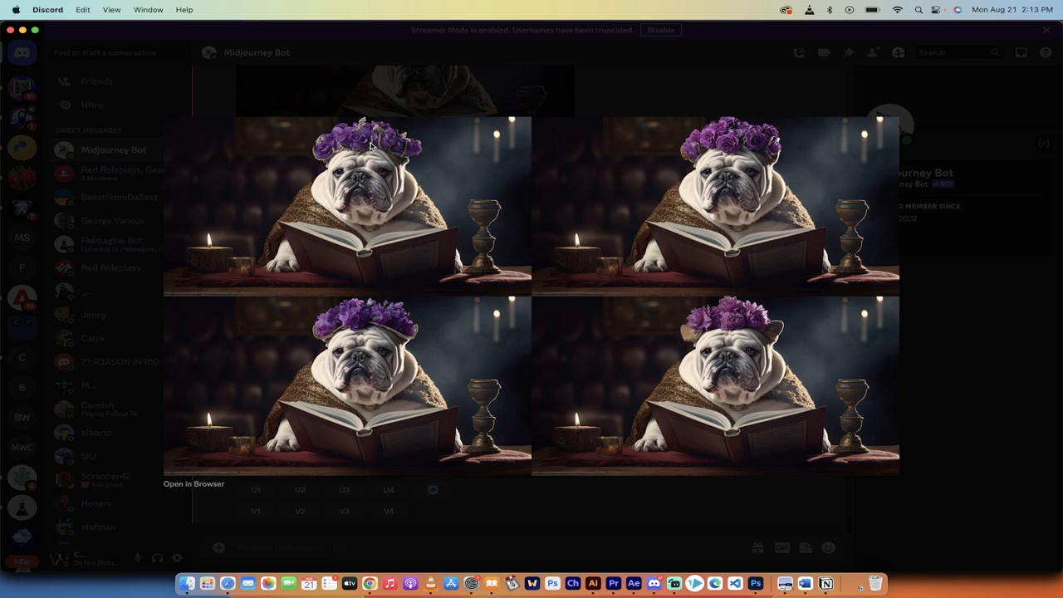
mouse_move(659, 192)
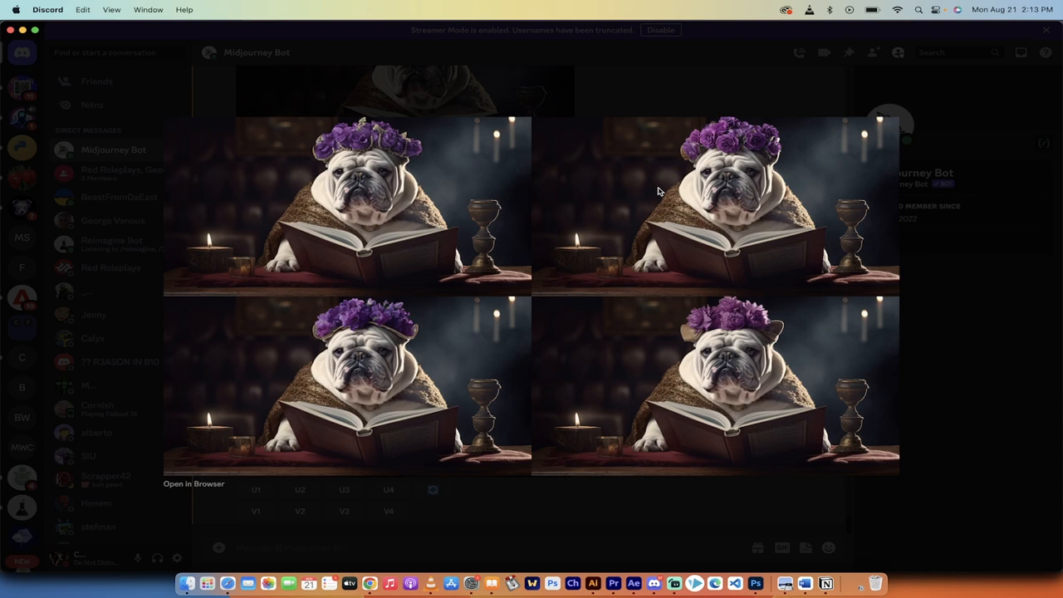
mouse_move(760, 400)
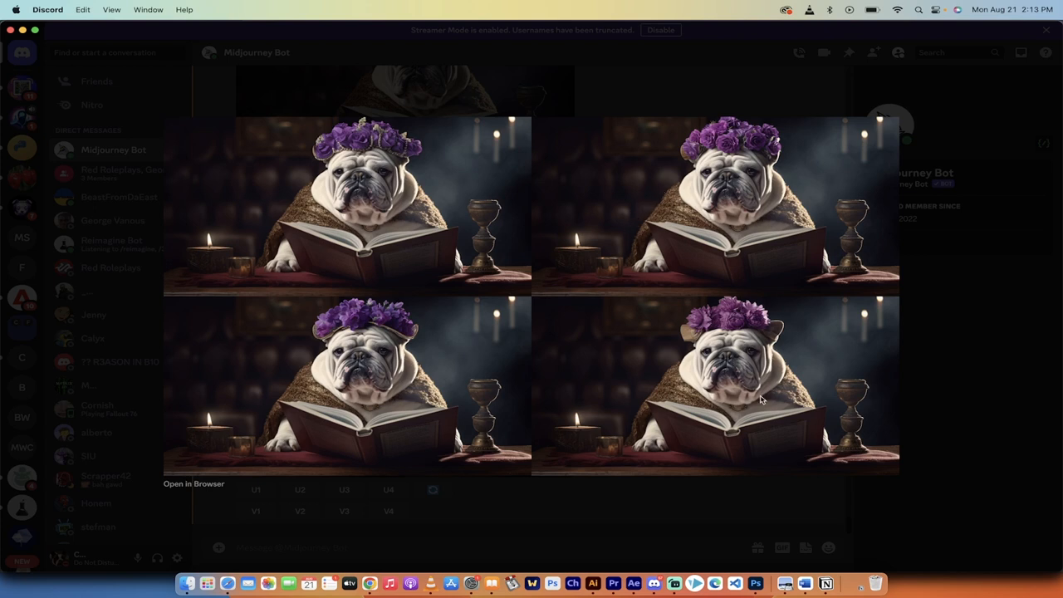